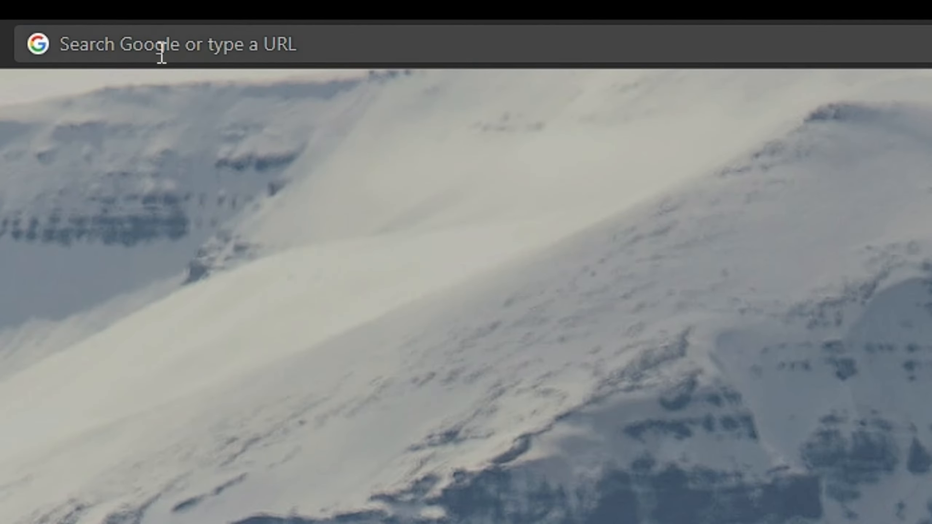
Navigate Chrome to the asset.party website.
{"action": "type", "text": "asset.party"}
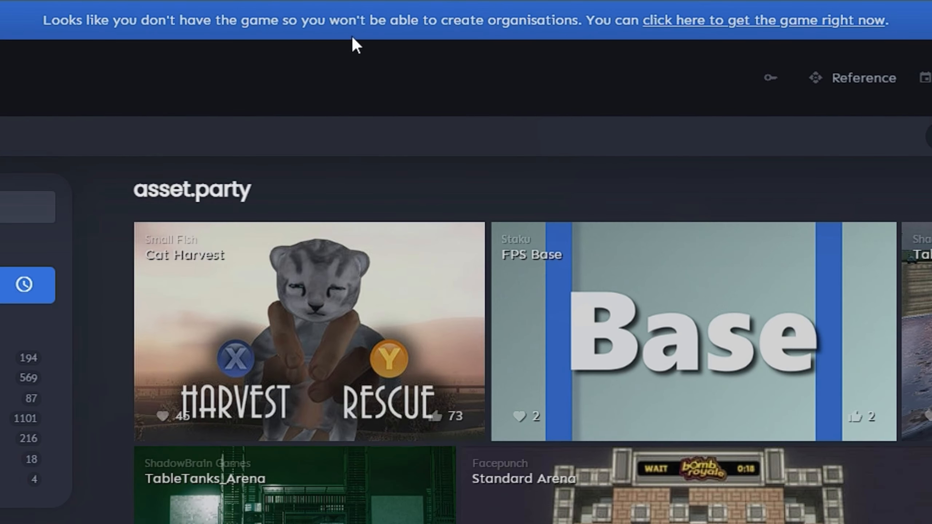
{"action": "mouse_move", "coordinate": [752, 40]}
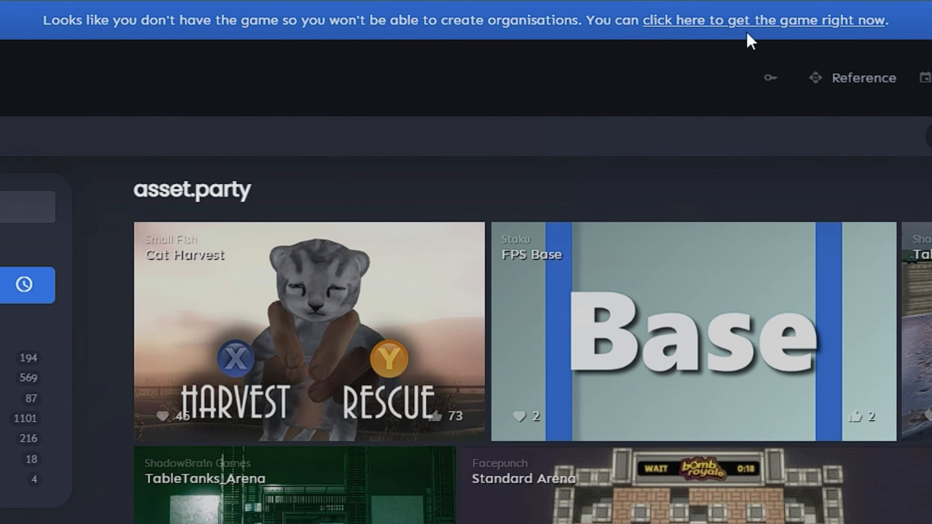
{"action": "mouse_move", "coordinate": [655, 131]}
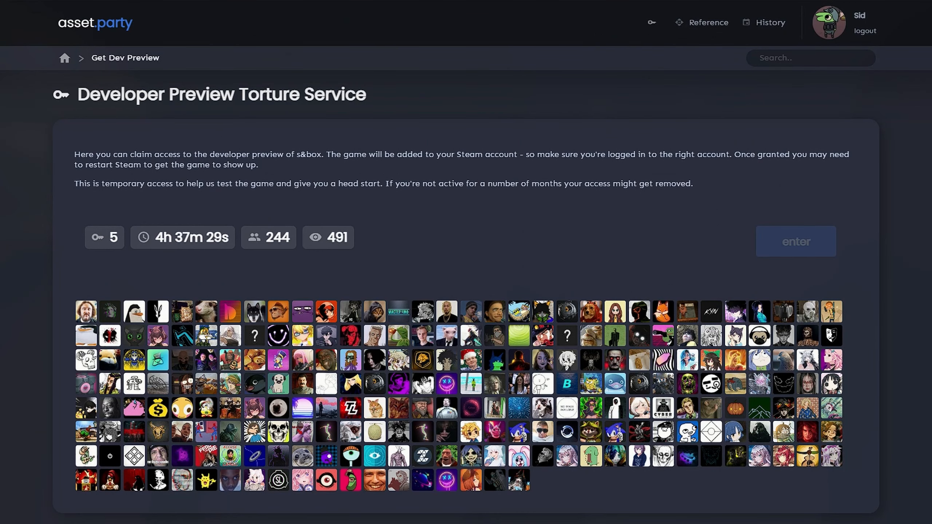
{"action": "mouse_move", "coordinate": [794, 241]}
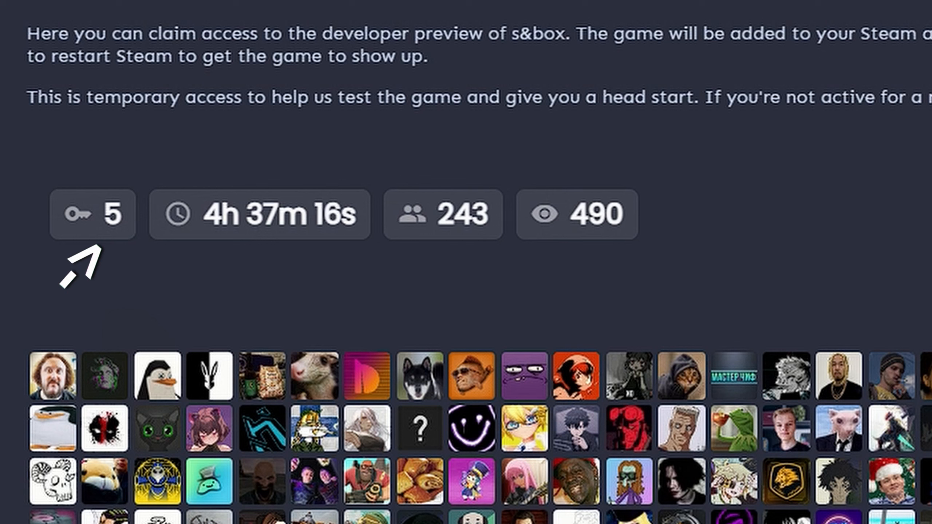
{"action": "mouse_move", "coordinate": [229, 273]}
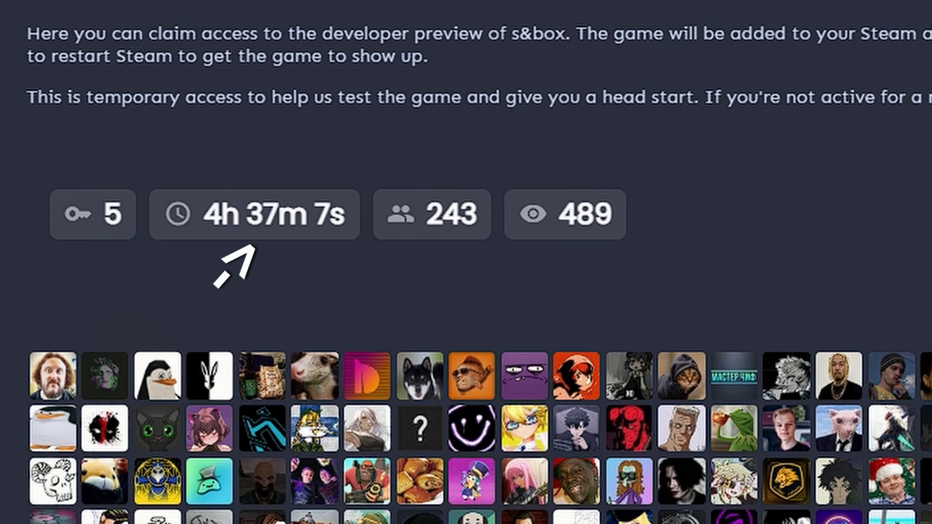
{"action": "mouse_move", "coordinate": [404, 267]}
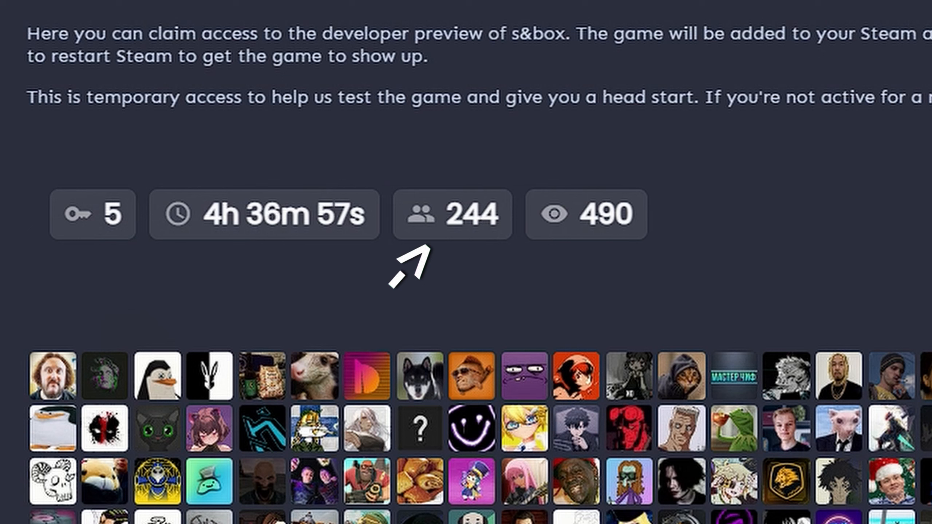
{"action": "mouse_move", "coordinate": [573, 270]}
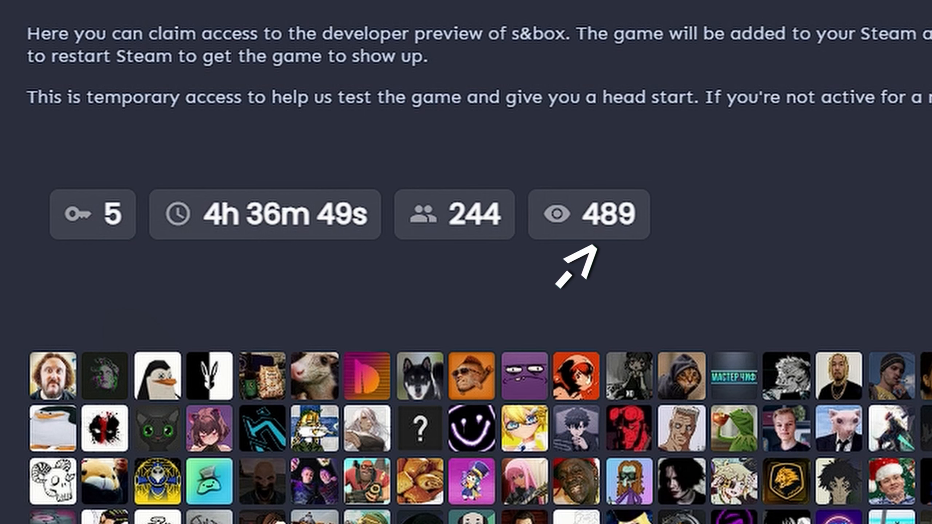
Scroll across the Developer Preview raffle stats: keys, timer, entrants and viewers.
{"action": "scroll", "scroll_direction": "right", "scroll_amount": 3}
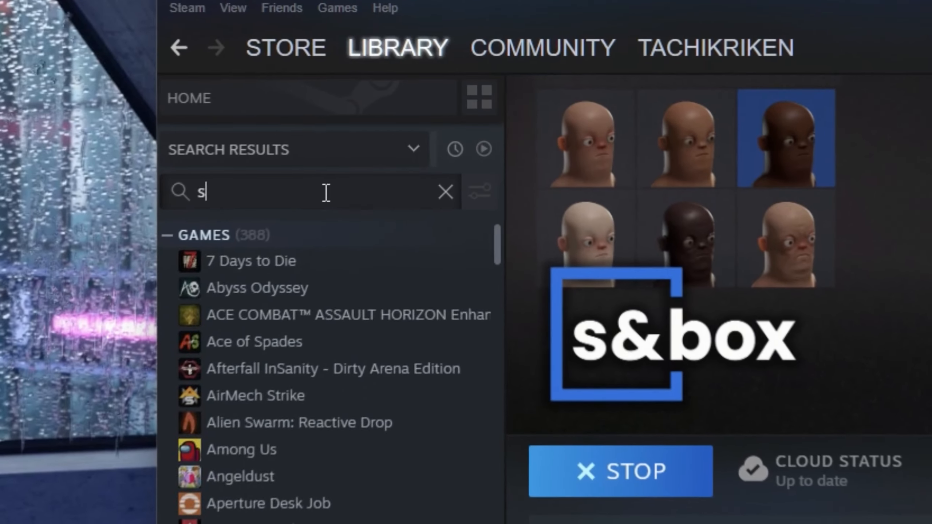
Filter the Steam library search to 's&box'.
{"action": "type", "text": "&box"}
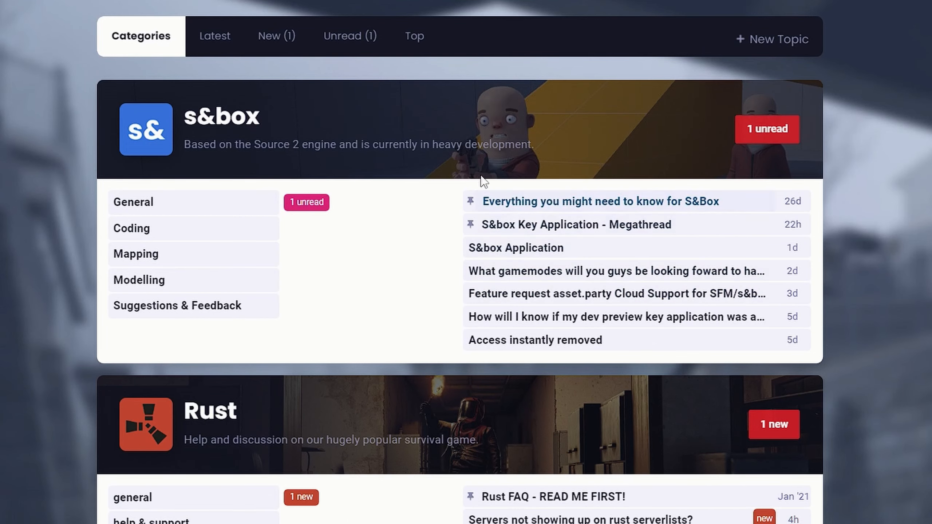
From the Latest topics, open the pinned S&box Key Application - Megathread.
{"action": "left_click", "coordinate": [214, 36]}
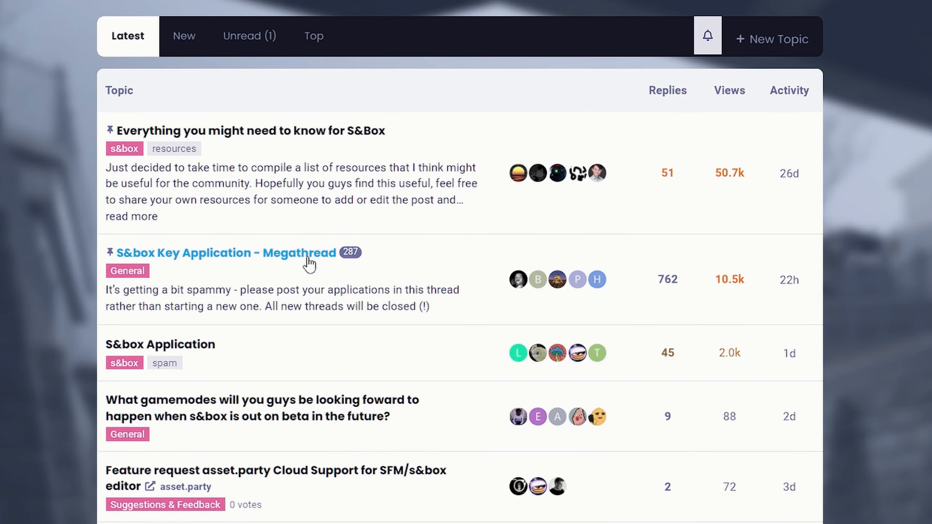
{"action": "mouse_move", "coordinate": [225, 262]}
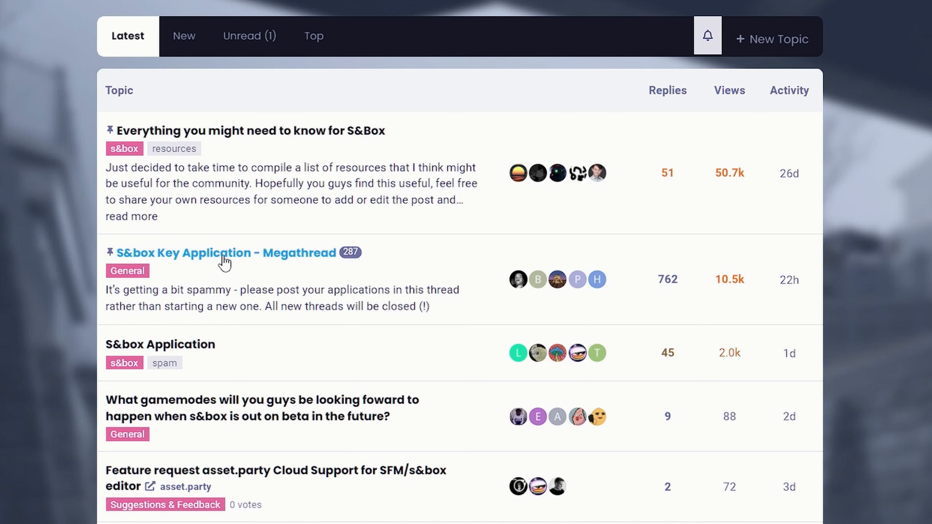
{"action": "left_click", "coordinate": [220, 253]}
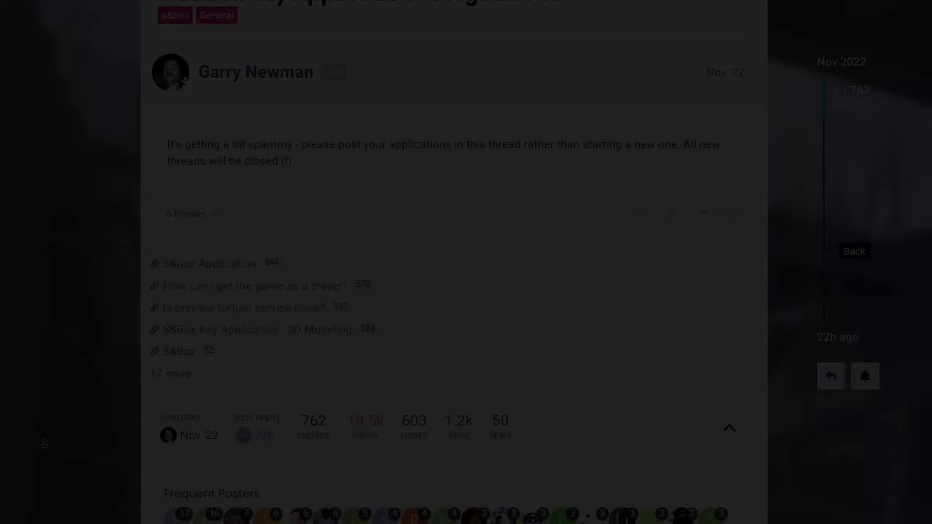
Scroll down through the key application replies posted in the megathread.
{"action": "scroll", "scroll_direction": "down", "scroll_amount": 3}
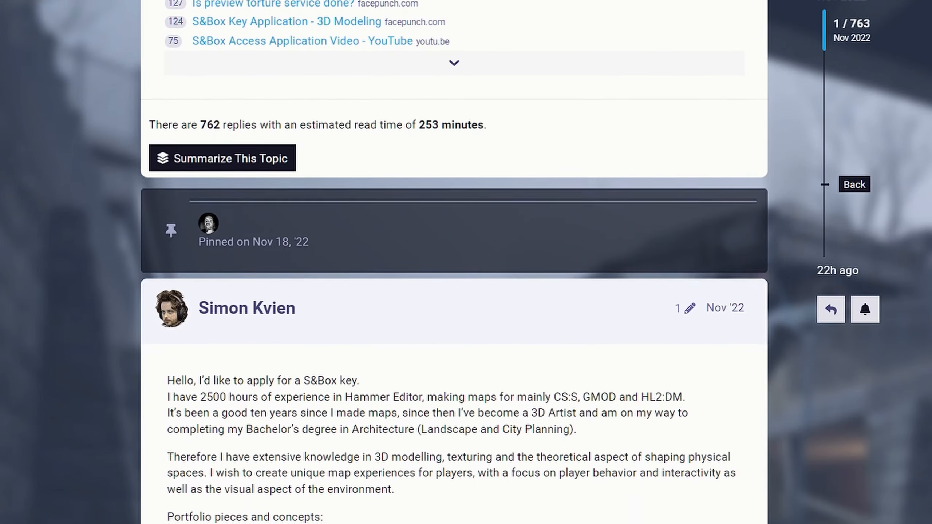
{"action": "scroll", "scroll_direction": "down", "scroll_amount": 3}
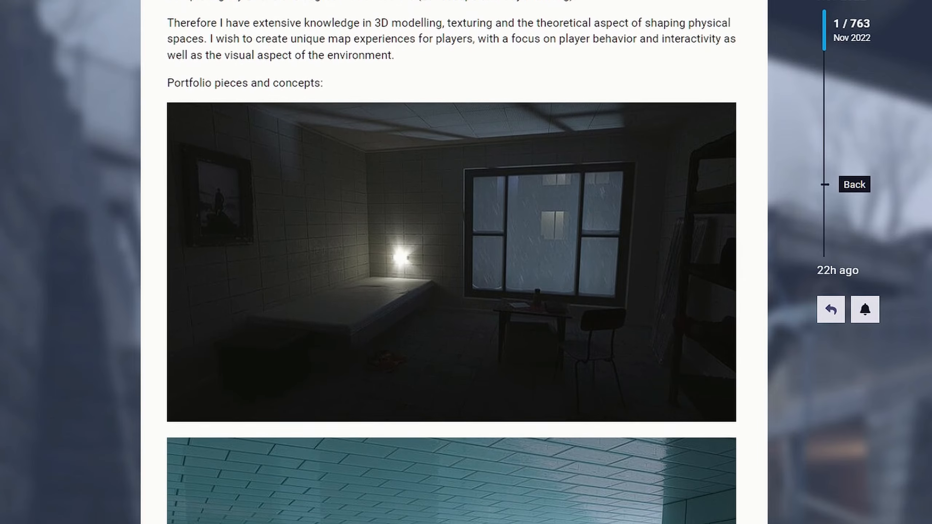
{"action": "scroll", "scroll_direction": "down", "scroll_amount": 3}
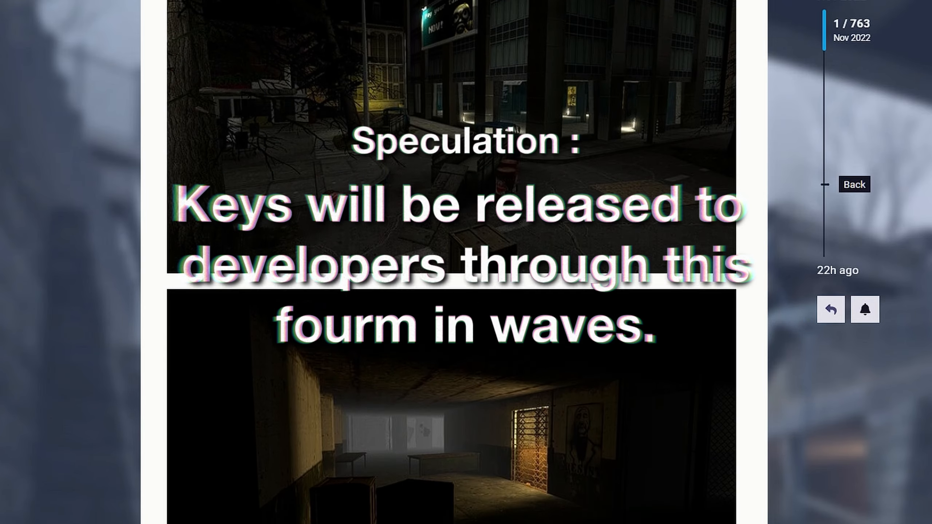
{"action": "scroll", "scroll_direction": "down", "scroll_amount": 3}
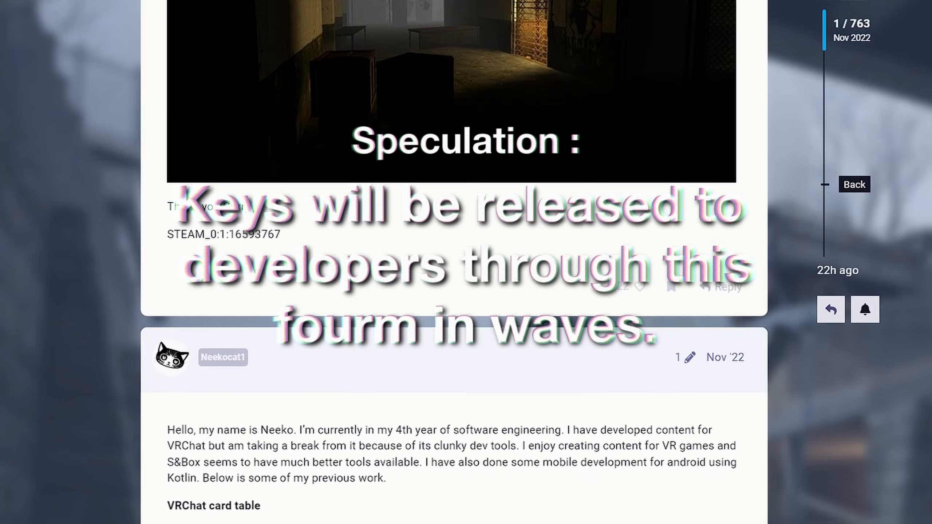
{"action": "scroll", "scroll_direction": "down", "scroll_amount": 3}
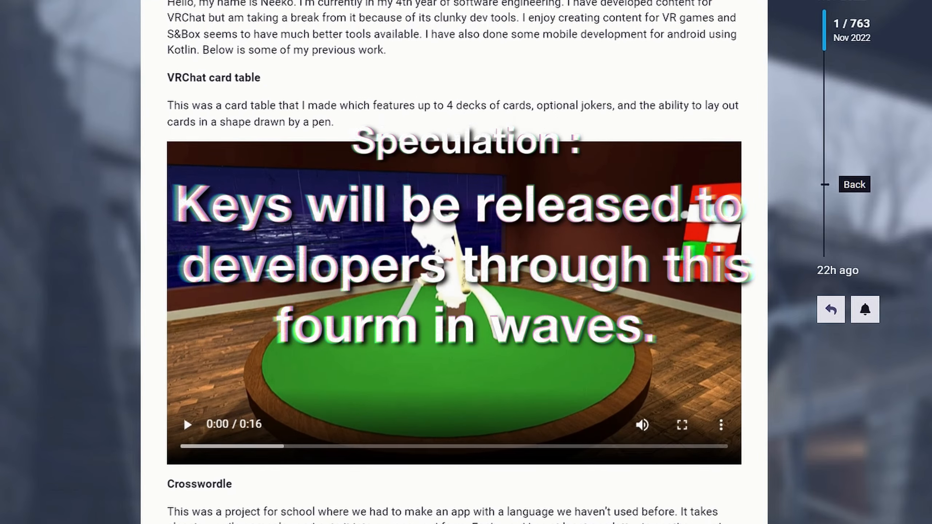
{"action": "scroll", "scroll_direction": "down", "scroll_amount": 3}
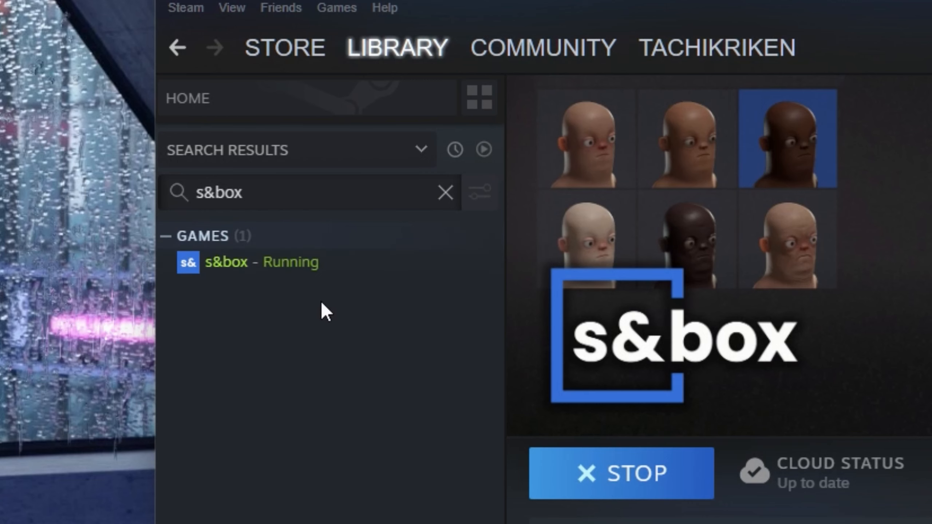
{"action": "mouse_move", "coordinate": [324, 303]}
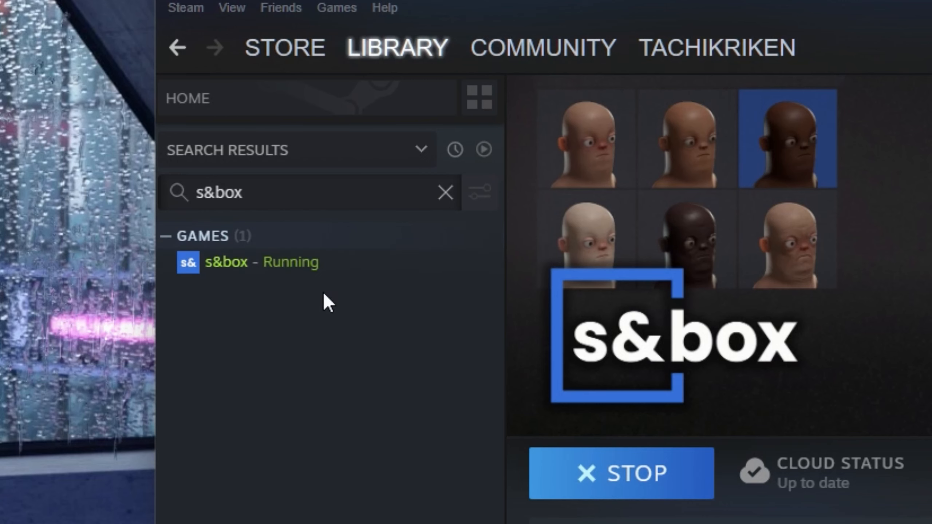